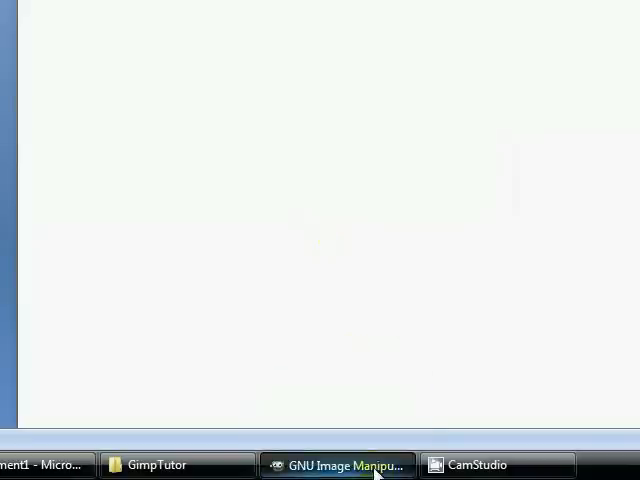
Bring the GIMP window to the front to begin the header
{"action": "left_click", "coordinate": [336, 464]}
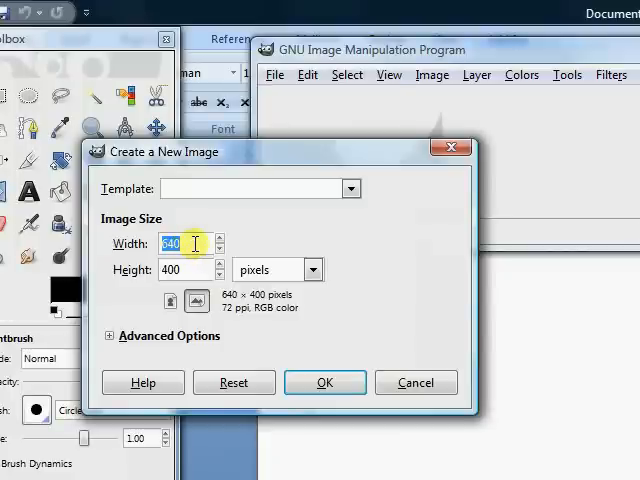
Create a new blank image 750 pixels wide by 150 pixels tall
{"action": "type", "text": "750"}
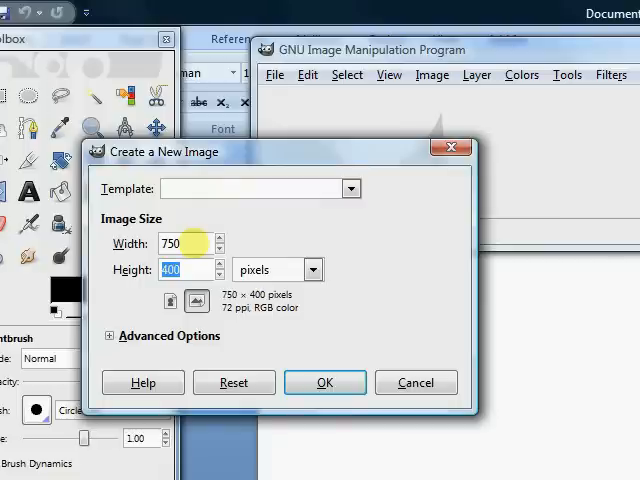
{"action": "type", "text": "1"}
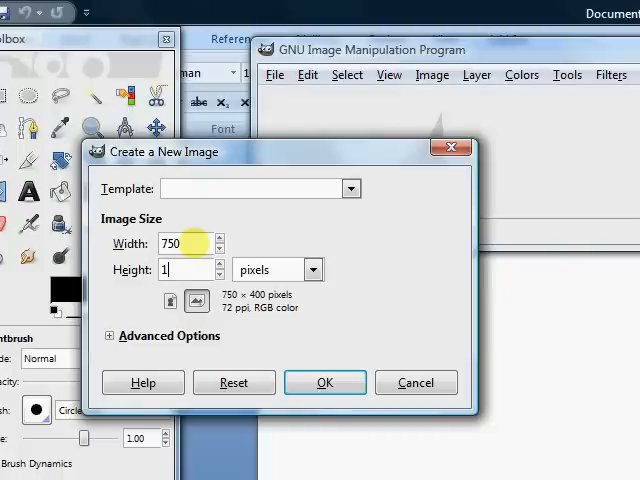
{"action": "type", "text": "50"}
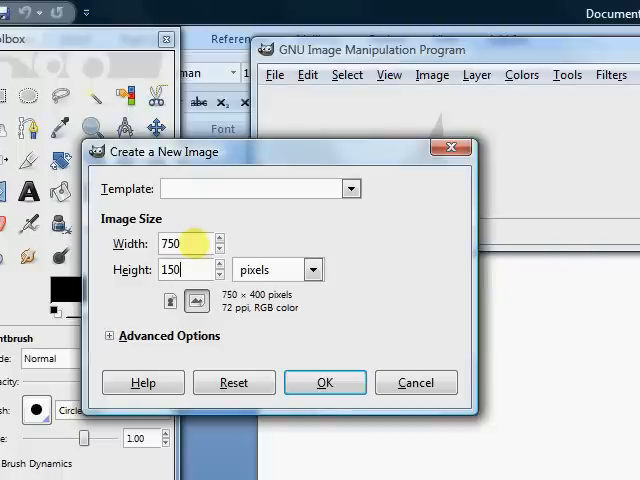
{"action": "left_click", "coordinate": [324, 382]}
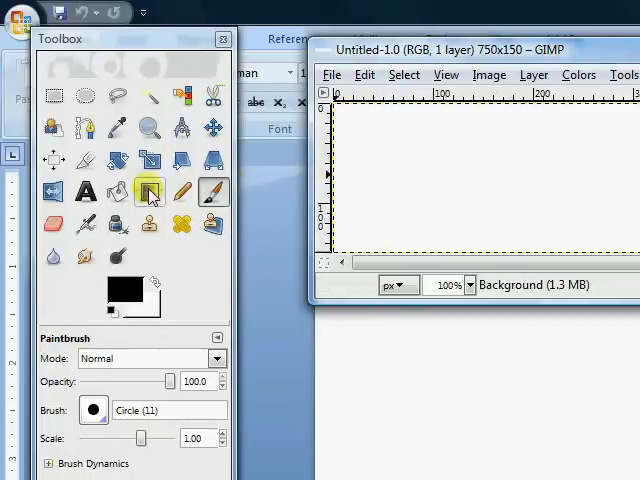
Fill the canvas with the Blue Green gradient using the Blend tool
{"action": "left_click", "coordinate": [148, 192]}
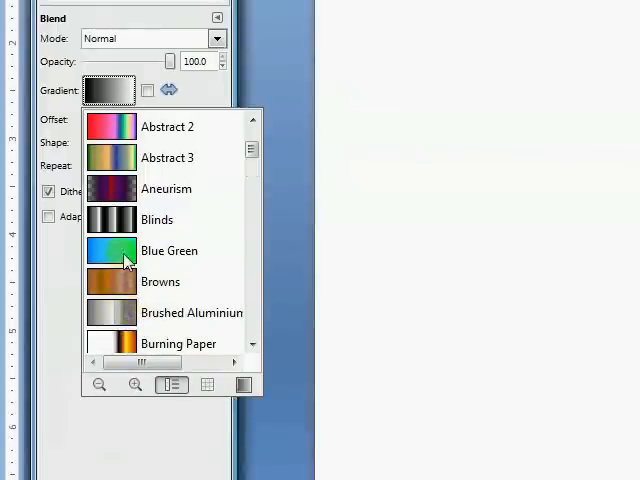
{"action": "left_click", "coordinate": [168, 250]}
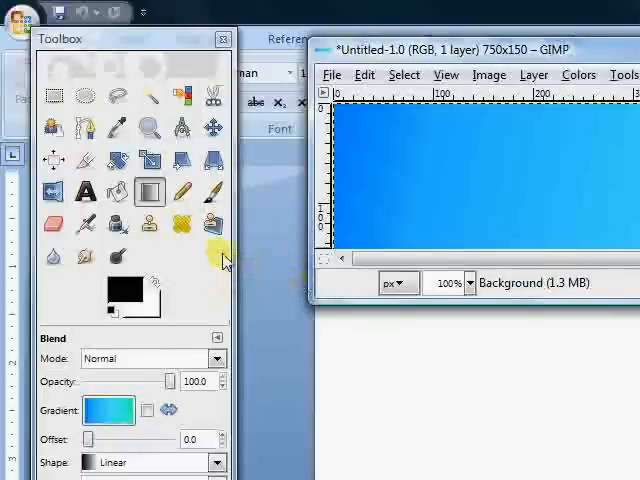
{"action": "left_click", "coordinate": [84, 192]}
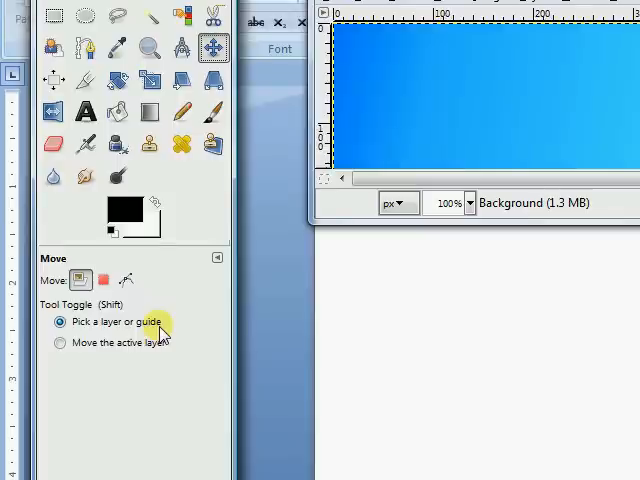
Set the Move tool to pick whichever layer or guide is clicked
{"action": "left_click", "coordinate": [60, 342]}
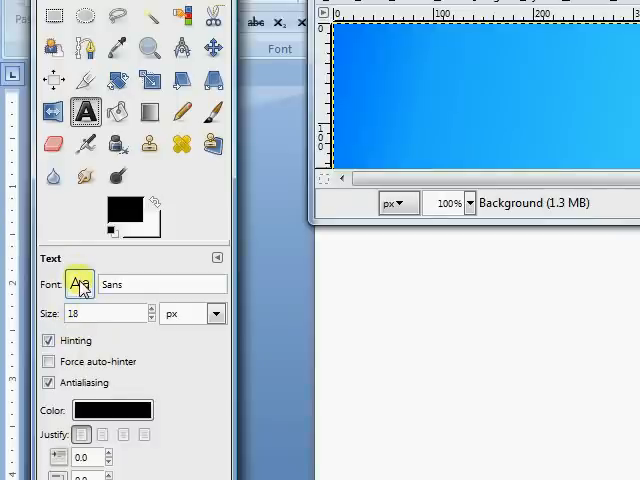
Set the text font to Seabird Heavy SF Bold, size 50, colour white (ffffff)
{"action": "left_click", "coordinate": [80, 284]}
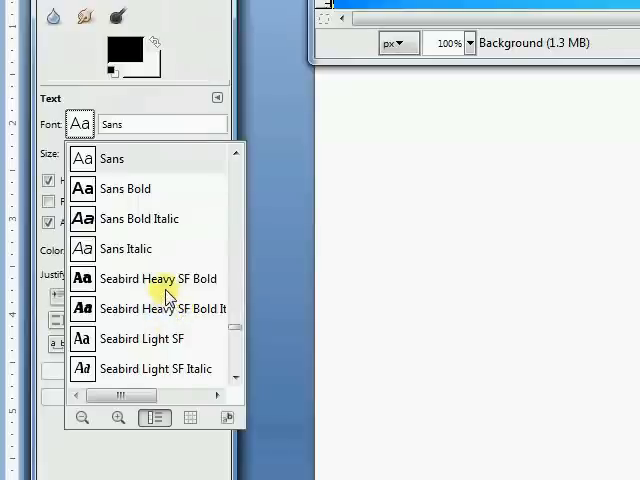
{"action": "left_click", "coordinate": [158, 278]}
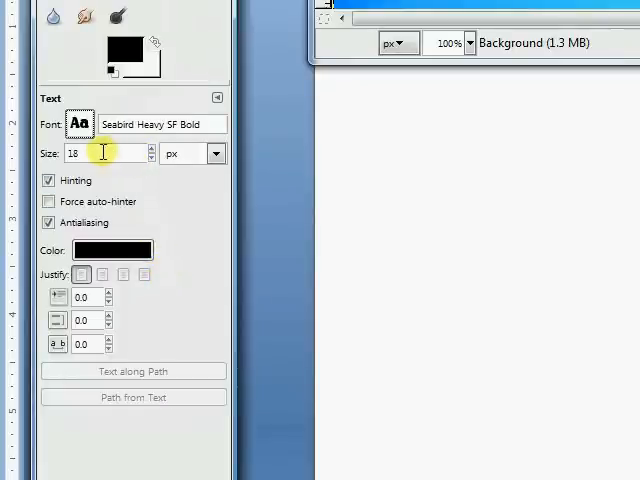
{"action": "triple_click", "coordinate": [108, 152]}
{"action": "type", "text": "50"}
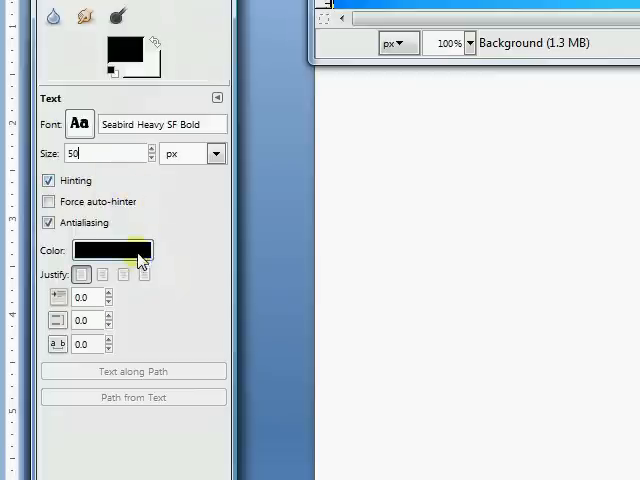
{"action": "left_click", "coordinate": [112, 250]}
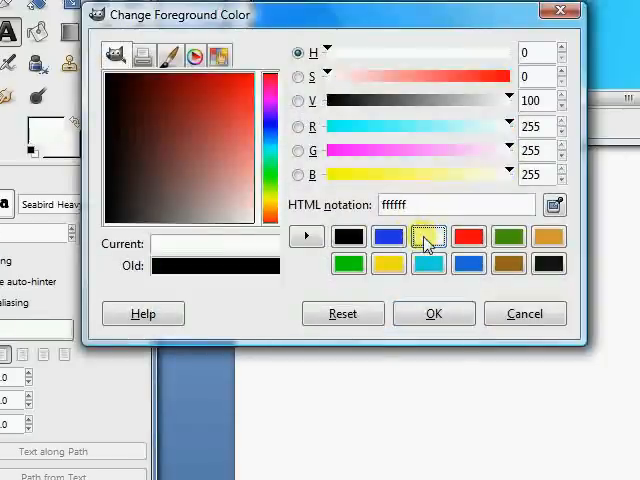
{"action": "left_click", "coordinate": [434, 312]}
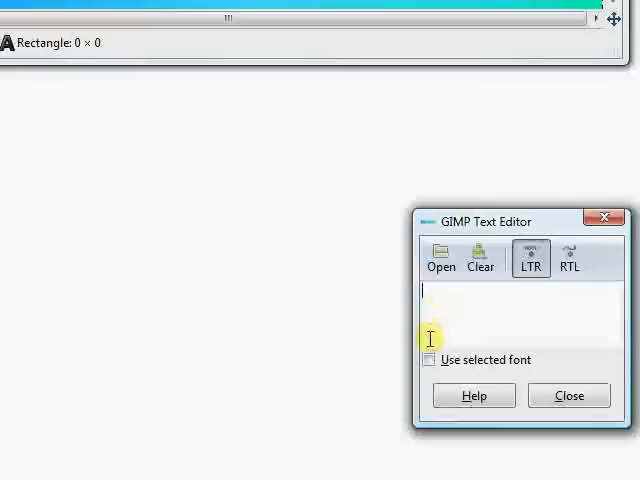
{"action": "mouse_move", "coordinate": [448, 312]}
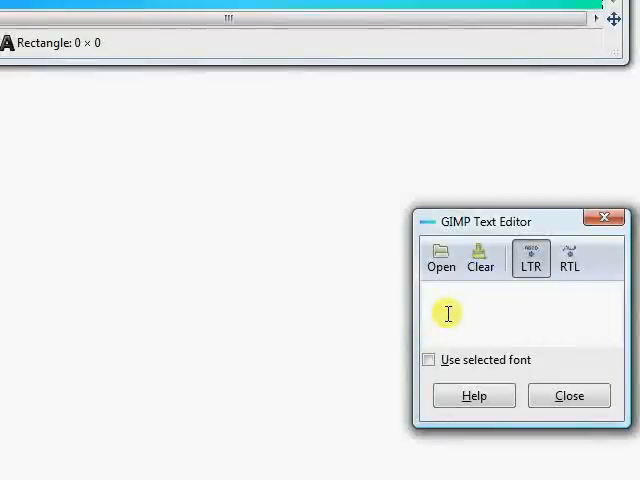
Write 'Grab Great Traffic' as a white text layer on the header
{"action": "type", "text": "Grab Great Tra"}
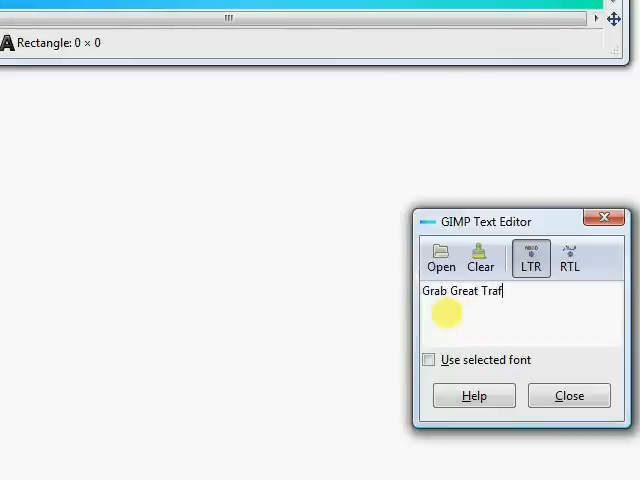
{"action": "type", "text": "fic"}
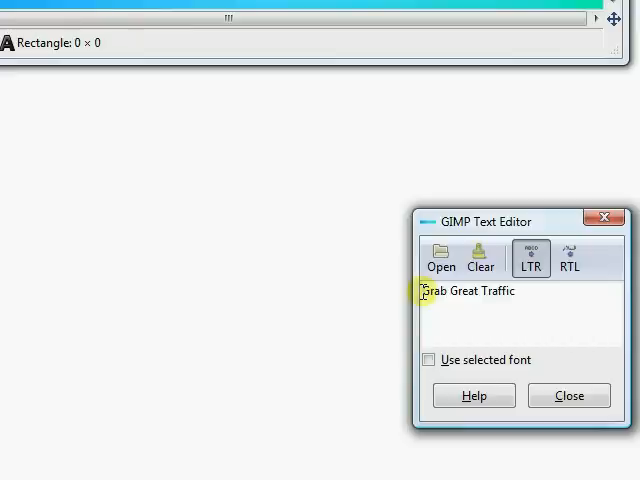
{"action": "left_click", "coordinate": [512, 292]}
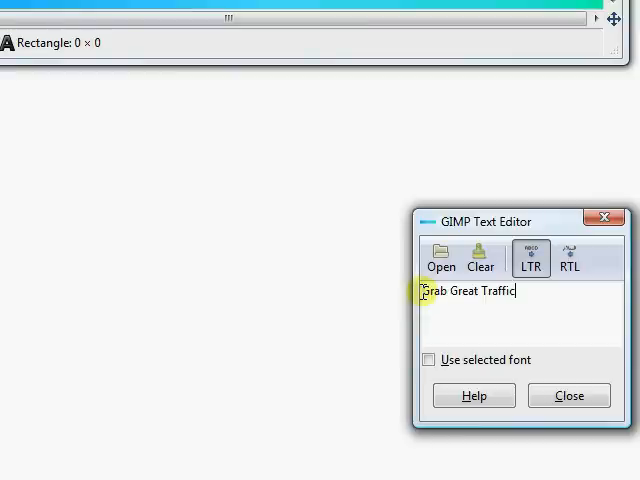
{"action": "double_click", "coordinate": [468, 292]}
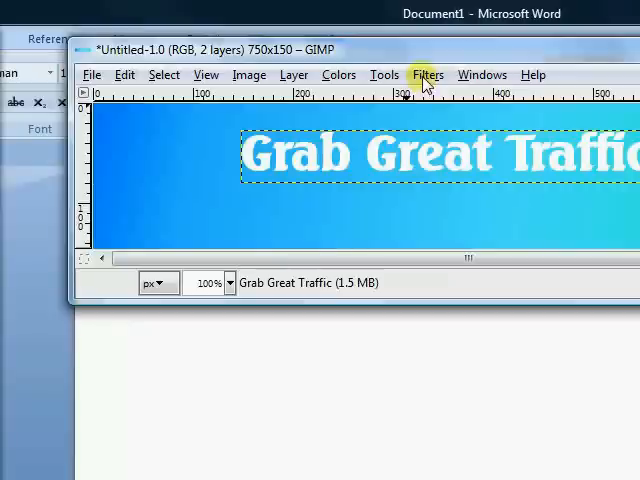
Apply a black drop shadow to the text with 10 by 10 offset and blur 15
{"action": "left_click", "coordinate": [428, 74]}
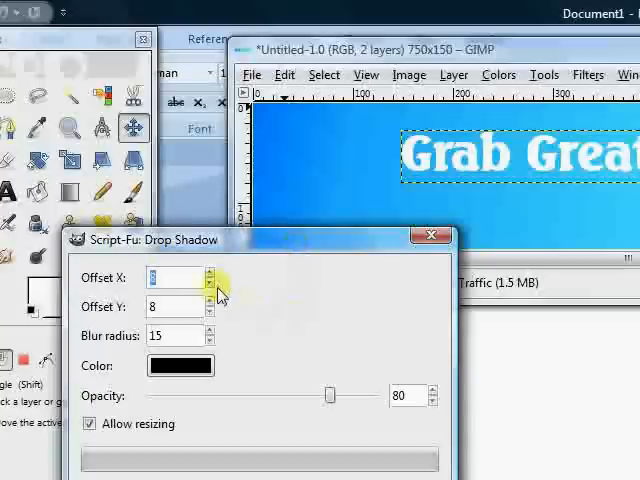
{"action": "left_click", "coordinate": [204, 284]}
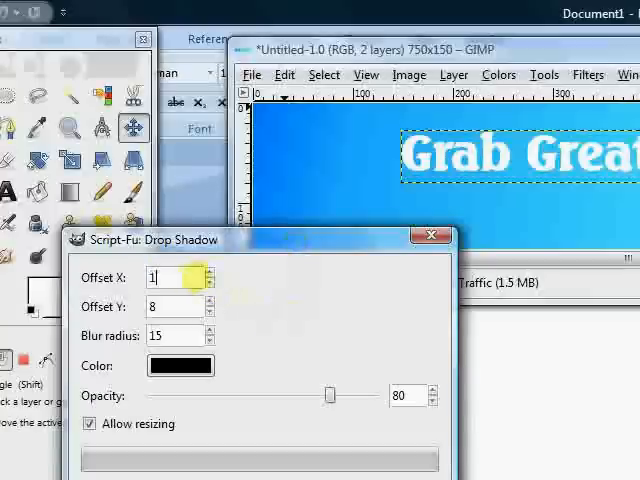
{"action": "left_click", "coordinate": [170, 306]}
{"action": "type", "text": "10"}
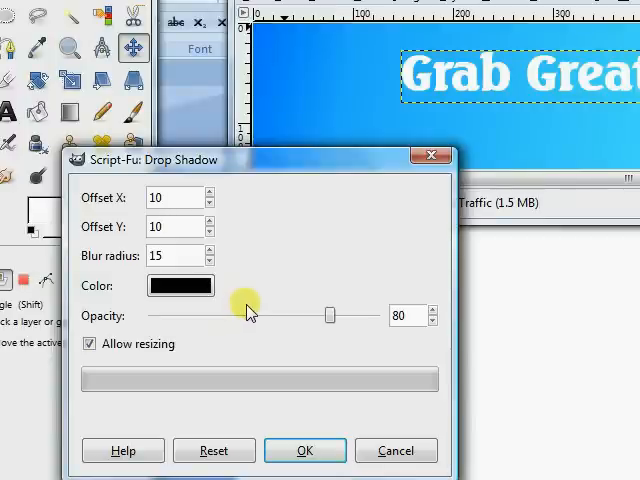
{"action": "left_click", "coordinate": [304, 450]}
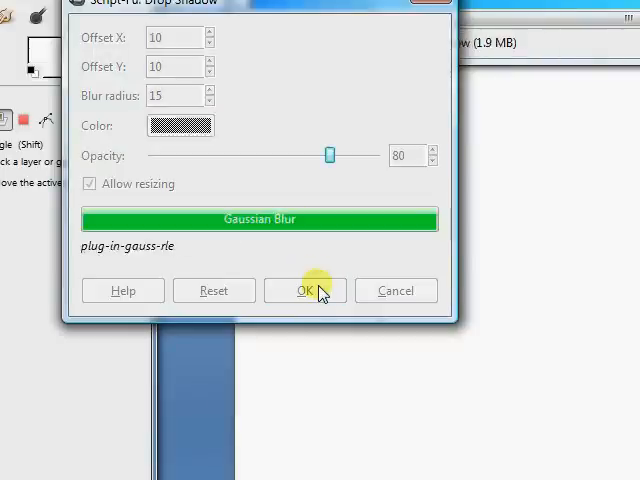
Take the Grab Great Traffic layer's letter outlines as a selection via Alpha to Selection
{"action": "left_click", "coordinate": [304, 290]}
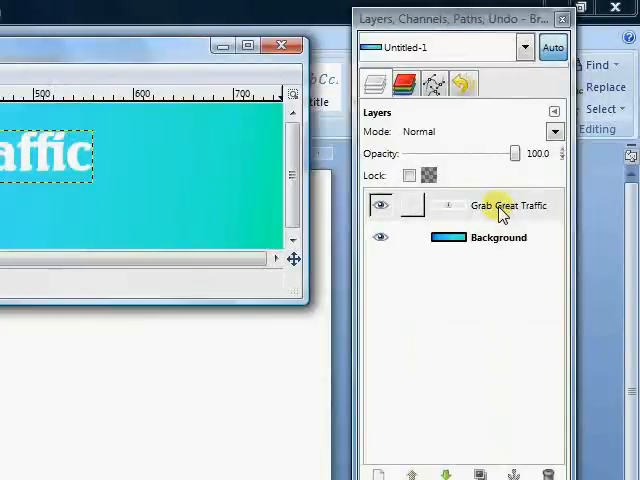
{"action": "right_click", "coordinate": [500, 204]}
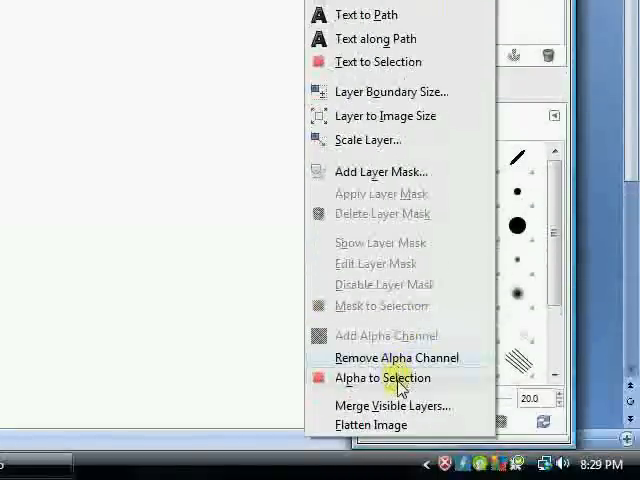
{"action": "left_click", "coordinate": [384, 378]}
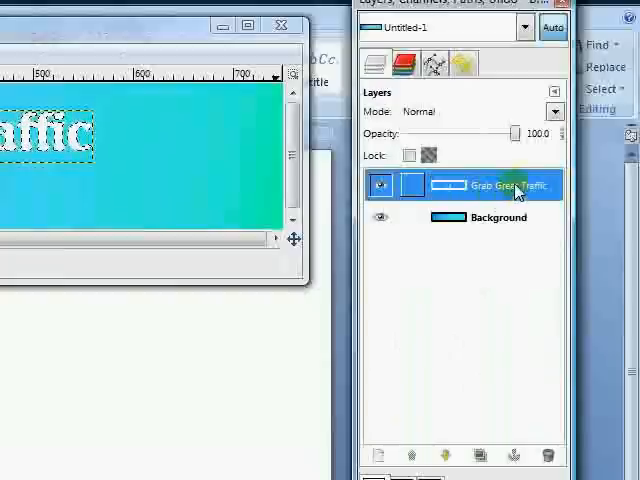
Add a new transparent 750 by 150 layer named Border
{"action": "right_click", "coordinate": [516, 184]}
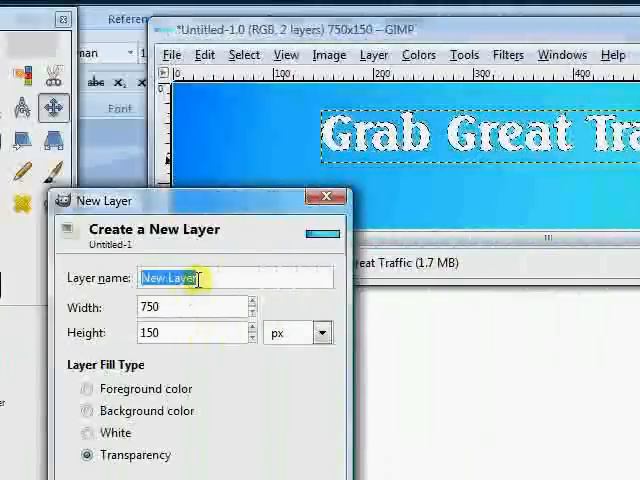
{"action": "type", "text": "Bord"}
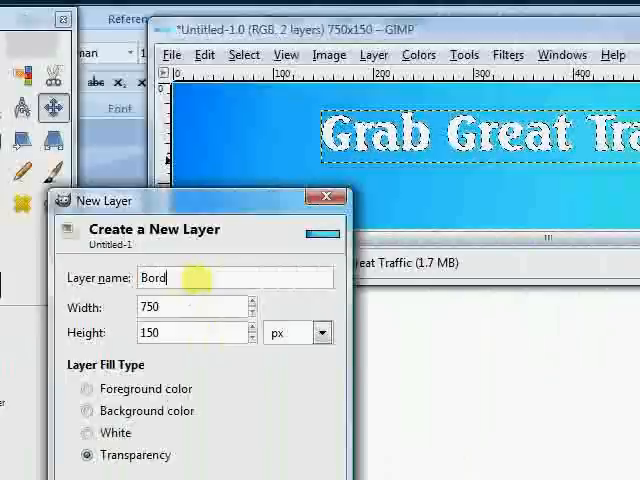
{"action": "type", "text": "er"}
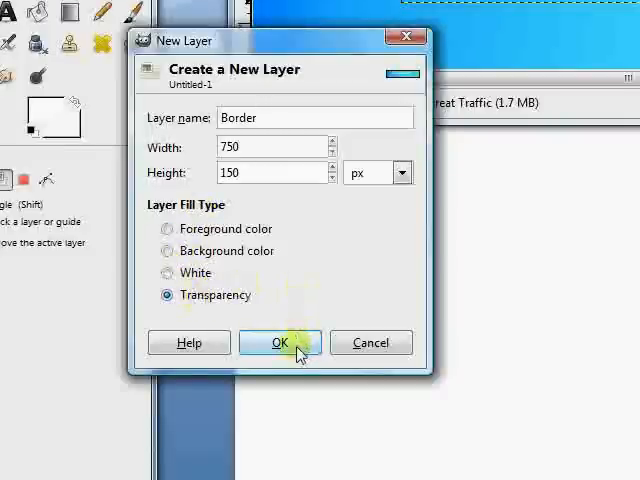
{"action": "left_click", "coordinate": [280, 342]}
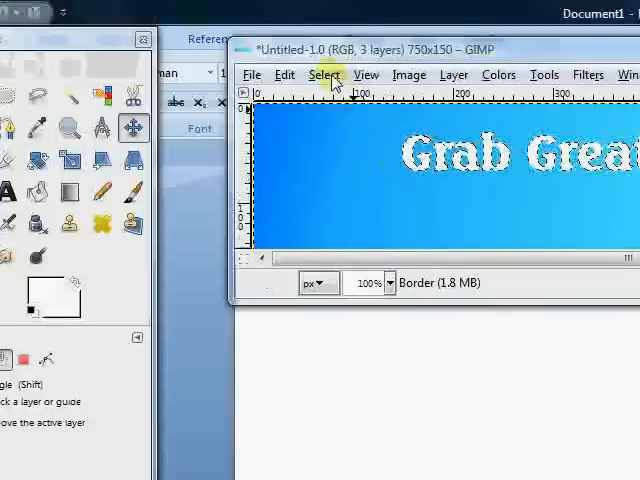
Grow the text-shaped selection by 6 pixels
{"action": "left_click", "coordinate": [324, 74]}
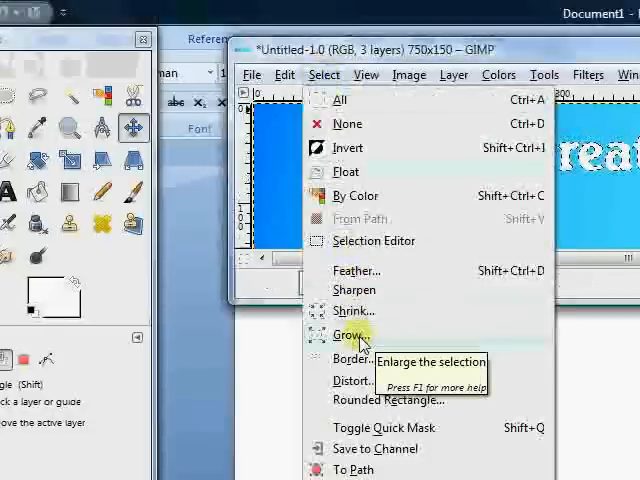
{"action": "left_click", "coordinate": [344, 332]}
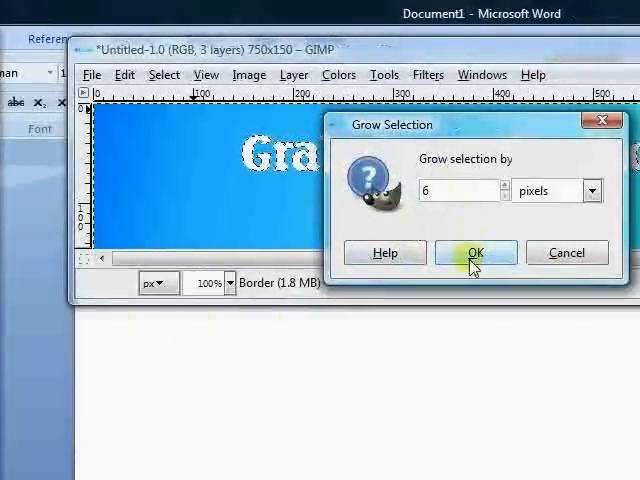
{"action": "left_click", "coordinate": [476, 252]}
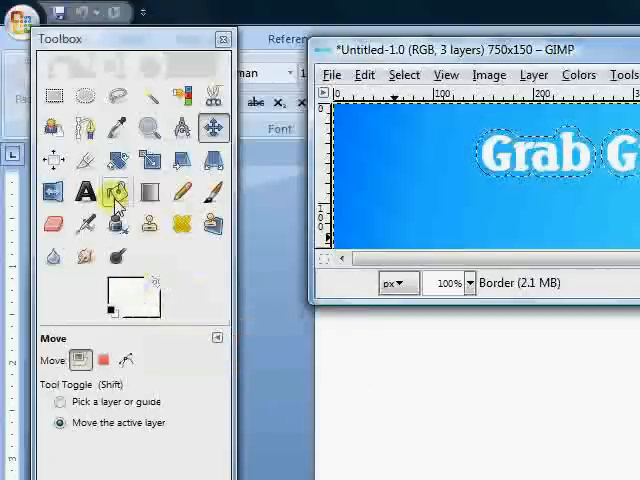
Choose Bucket Fill with foreground colour red (f90006) to fill the Border layer selection
{"action": "left_click", "coordinate": [116, 192]}
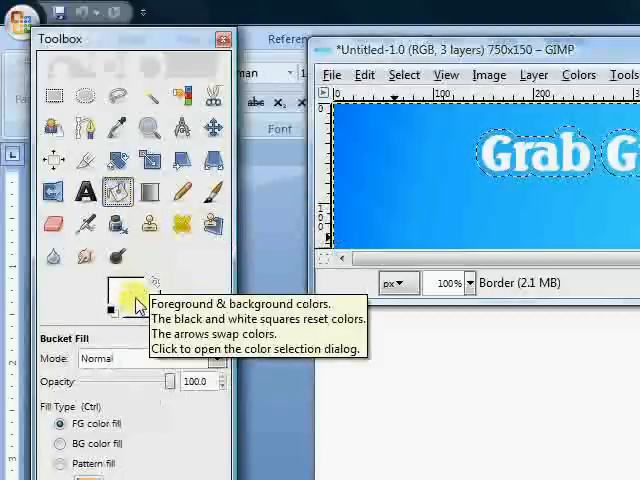
{"action": "left_click", "coordinate": [116, 290]}
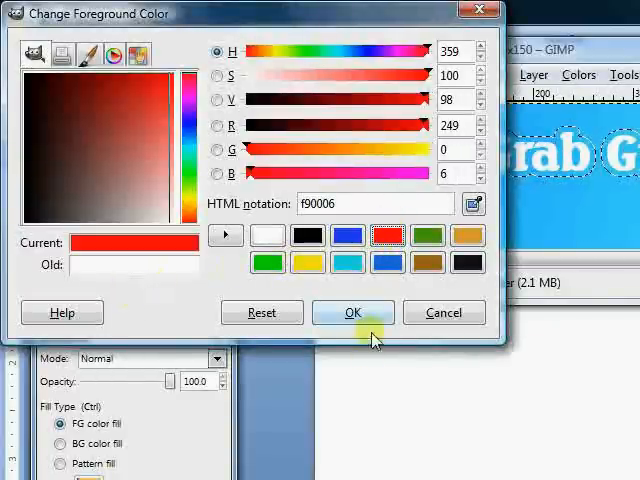
{"action": "left_click", "coordinate": [352, 312]}
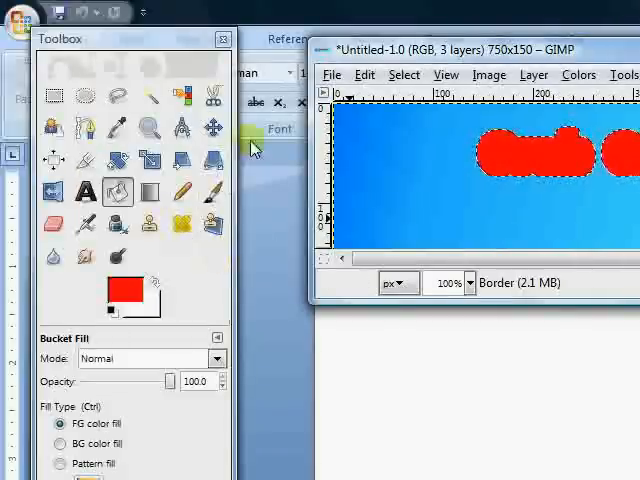
{"action": "left_click", "coordinate": [212, 128]}
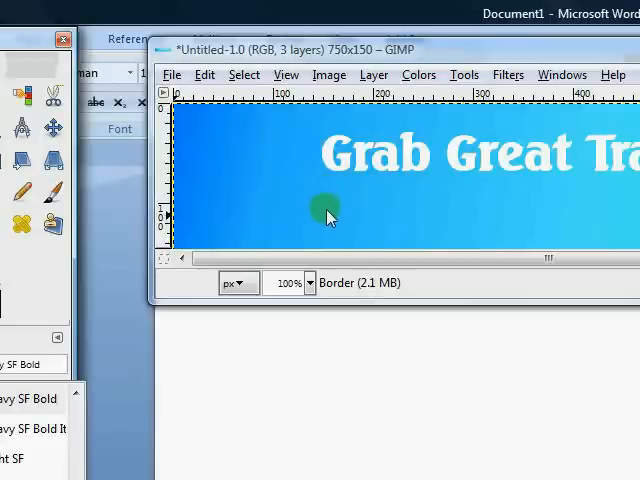
{"action": "mouse_move", "coordinate": [310, 214]}
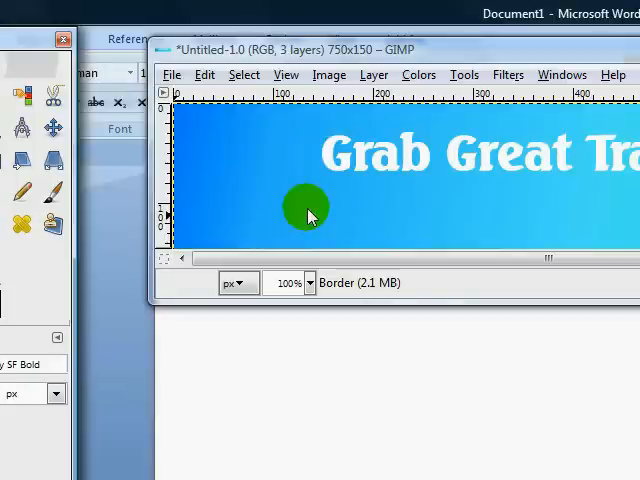
Create a red 'Grab Great Traffic' text layer and move it up over the white text
{"action": "left_click", "coordinate": [304, 208]}
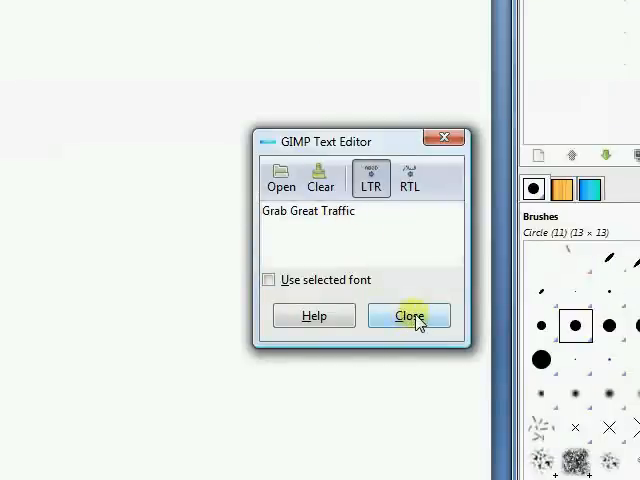
{"action": "left_click", "coordinate": [408, 316]}
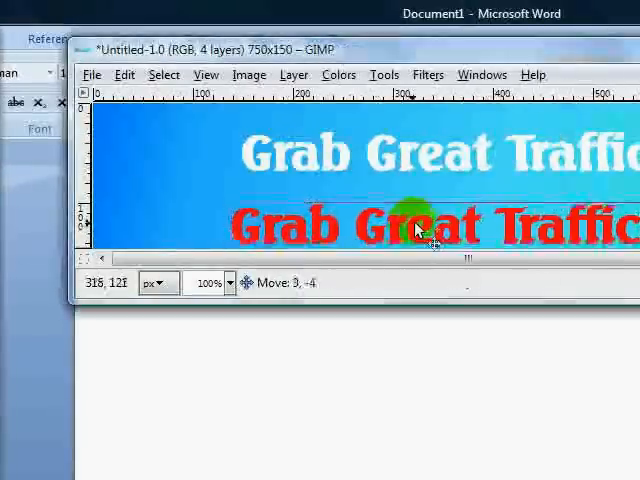
{"action": "left_click_drag", "start_coordinate": [420, 224], "coordinate": [444, 172]}
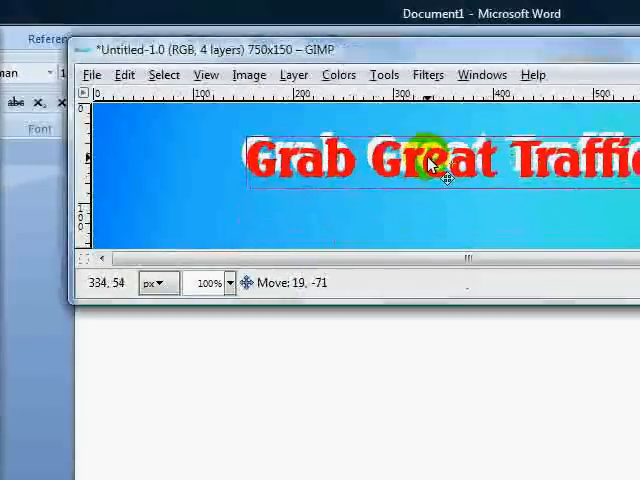